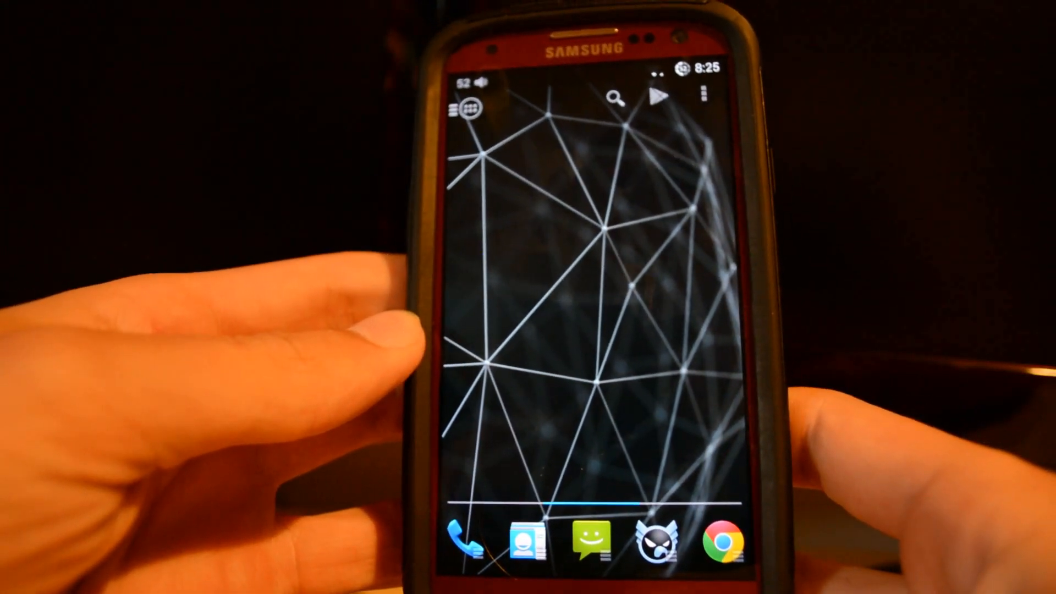
- Search Play Store for 'dashclock' and start installing DashClock Widget, reaching its permissions prompt
{"action": "left_click", "coordinate": [717, 539]}
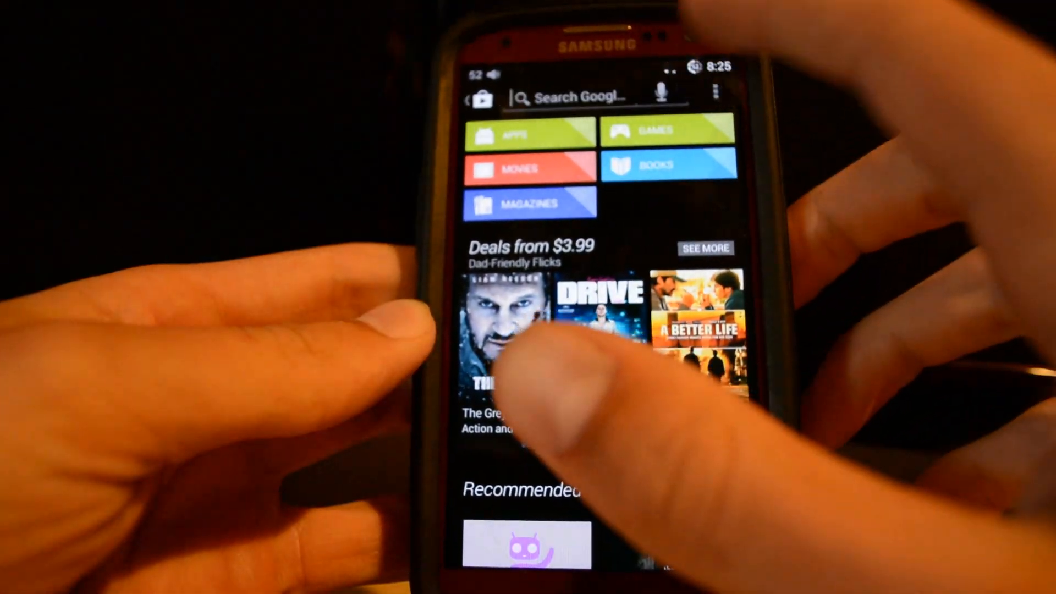
{"action": "left_click", "coordinate": [586, 97]}
{"action": "type", "text": "dashclock"}
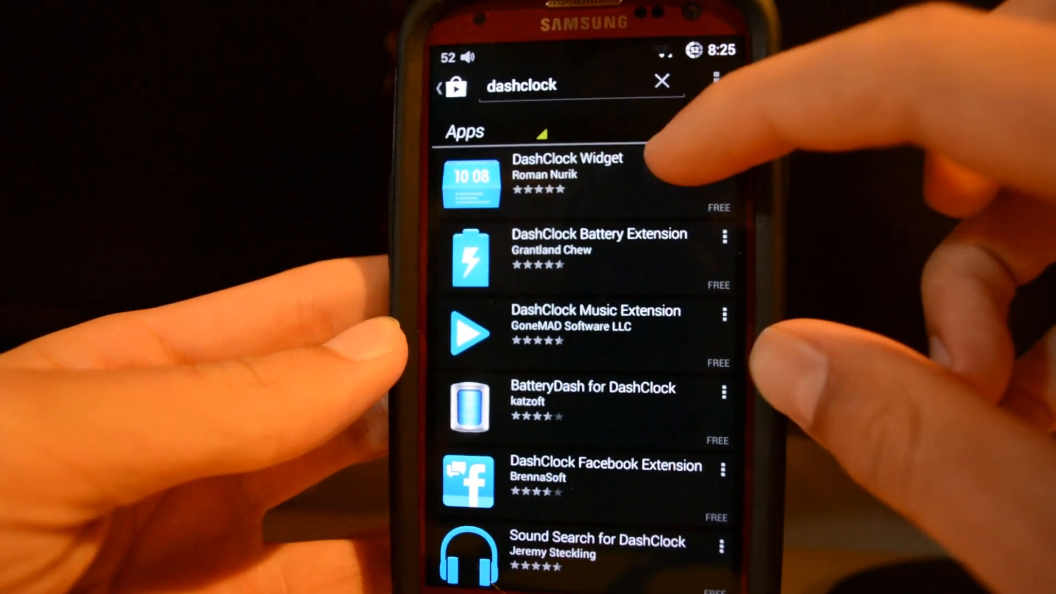
{"action": "left_click", "coordinate": [566, 178]}
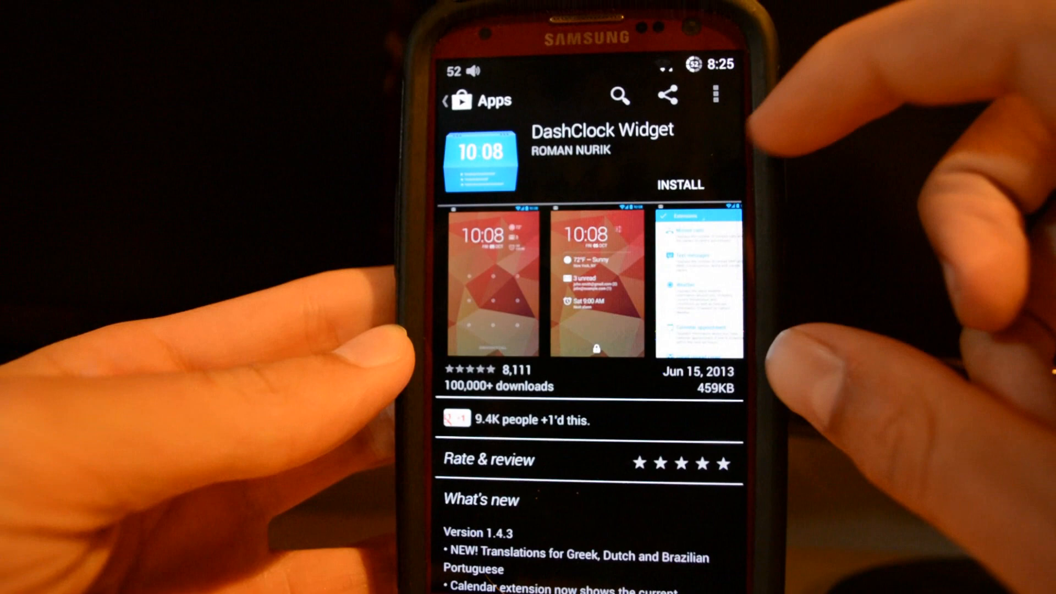
{"action": "left_click", "coordinate": [680, 185]}
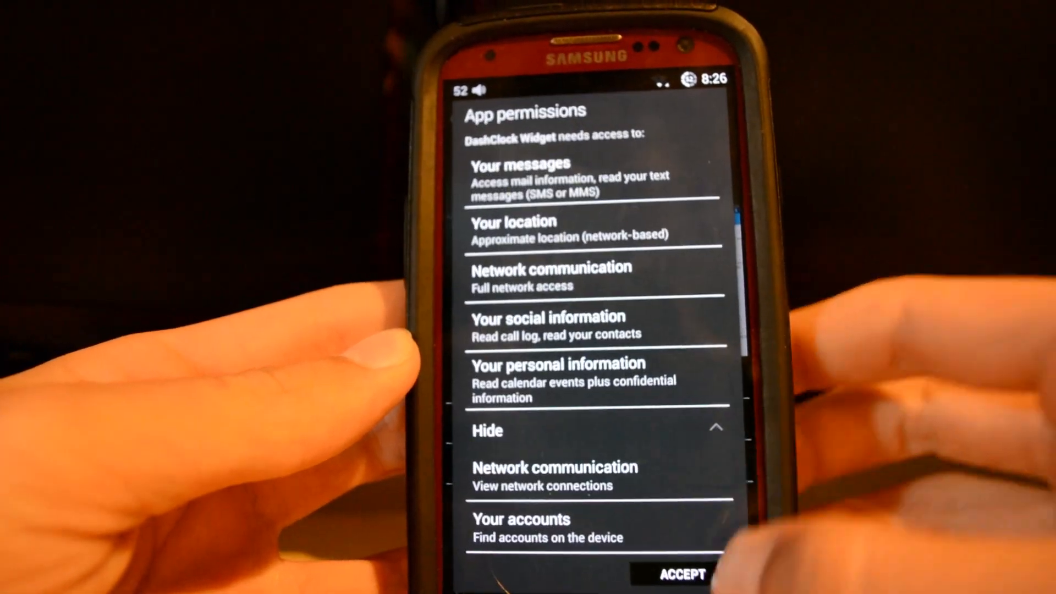
- Accept DashClock Widget's permissions so the install proceeds
{"action": "left_click", "coordinate": [681, 574]}
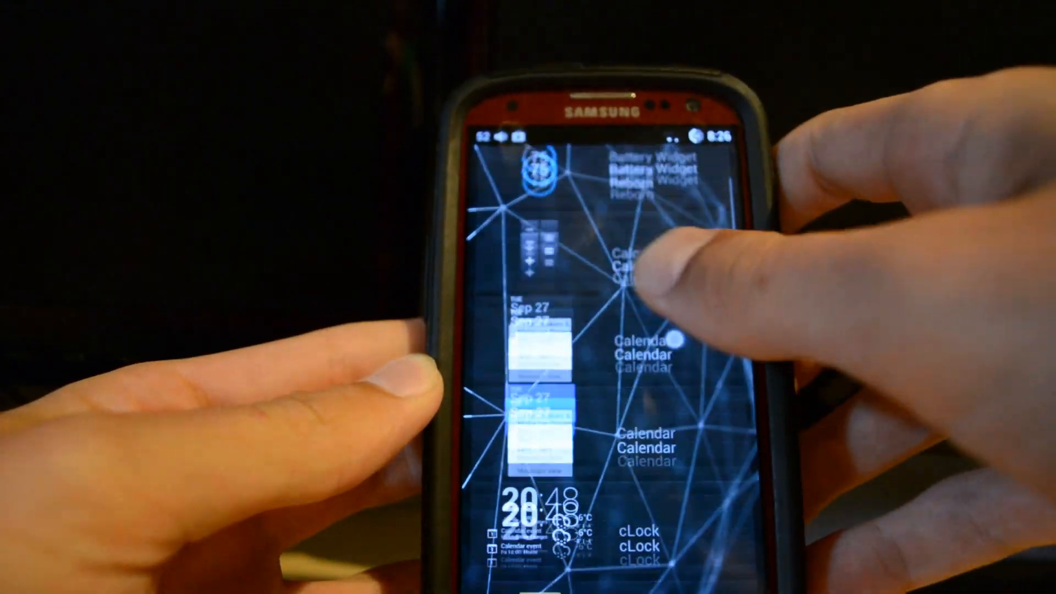
- Scroll the lock-screen widget list to reach and add the DashClock widget
{"action": "scroll", "scroll_direction": "down", "scroll_amount": 3}
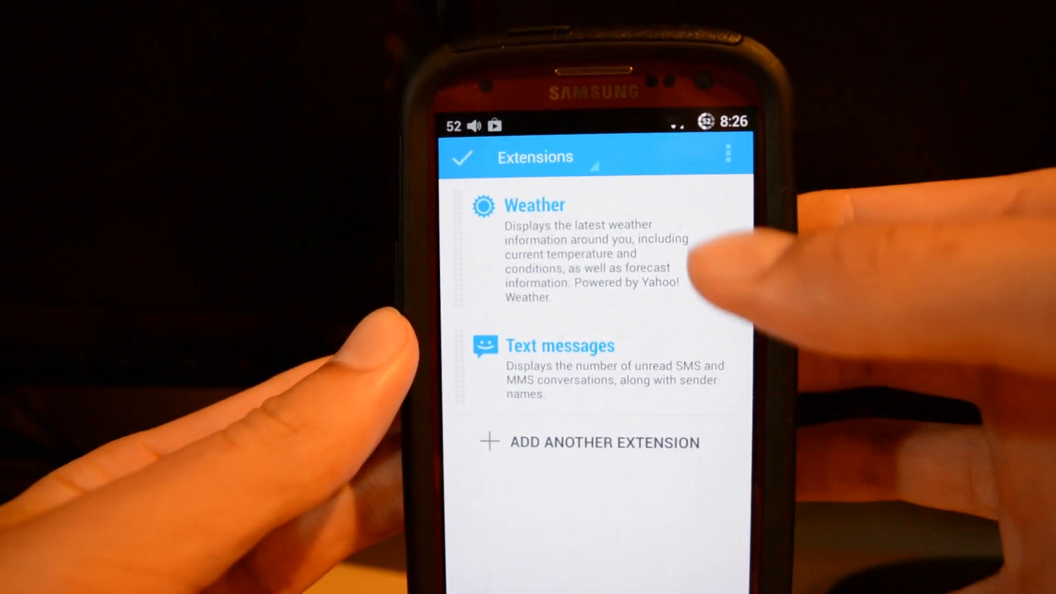
- Check the Weather extension's settings and return to add Falcon Pro as an extension
{"action": "left_click", "coordinate": [532, 205]}
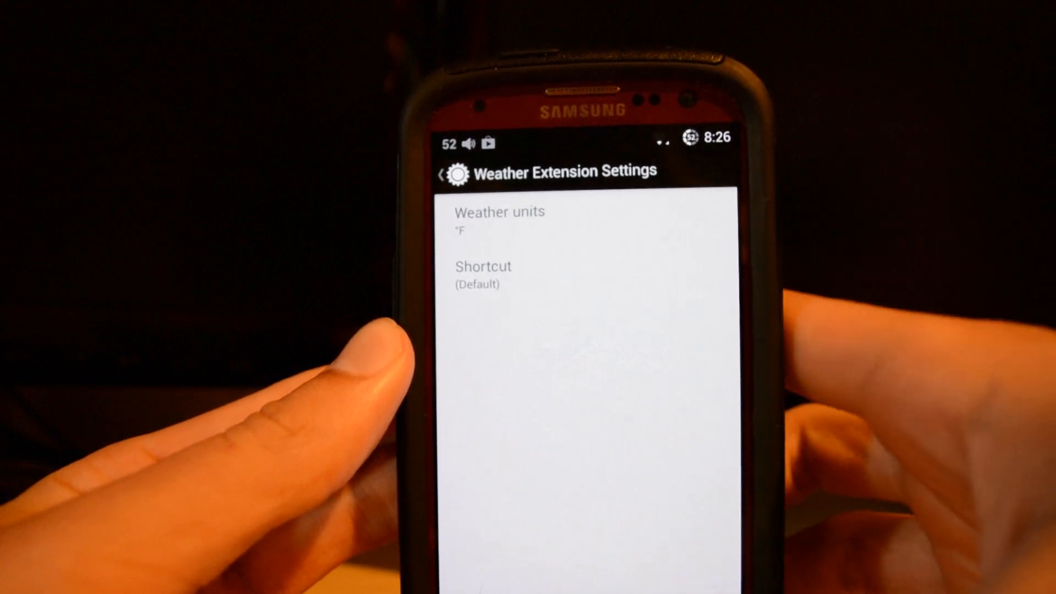
{"action": "left_click", "coordinate": [444, 172]}
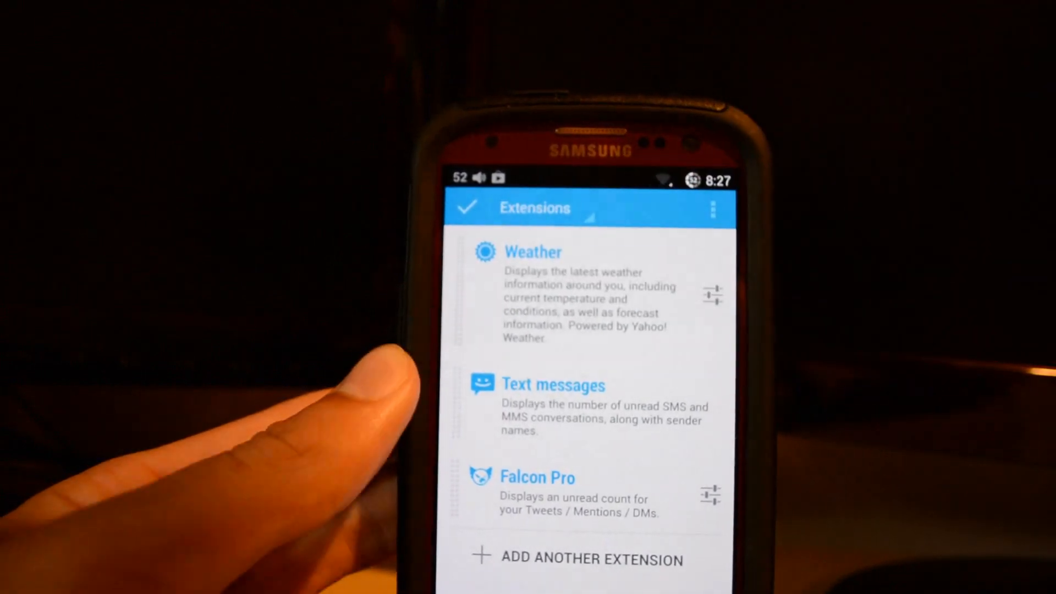
- Get more extensions from Play Store and install DashClock Battery Extension
{"action": "left_click", "coordinate": [590, 559]}
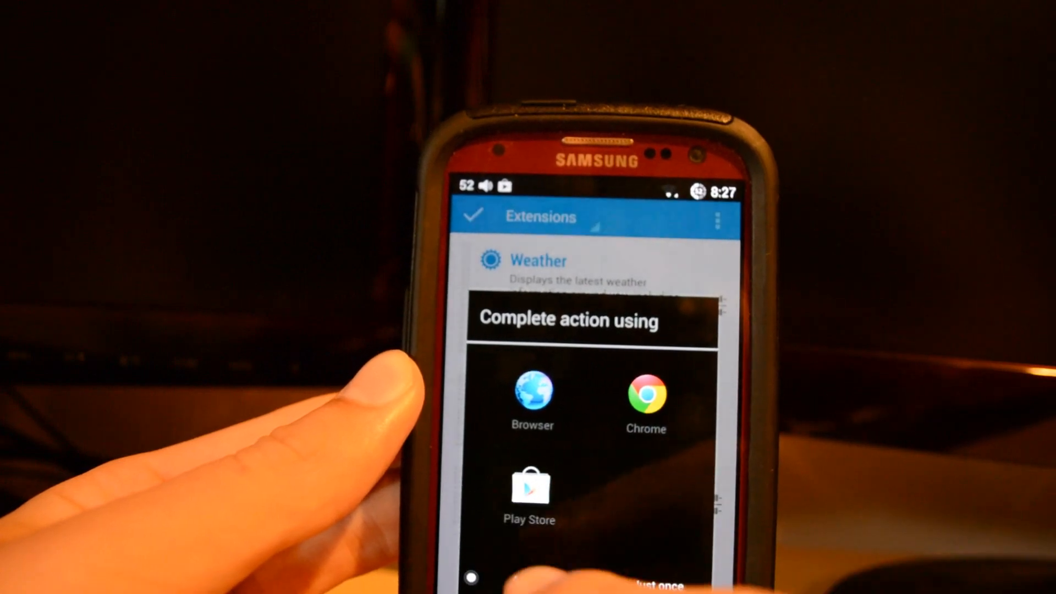
{"action": "left_click", "coordinate": [529, 483]}
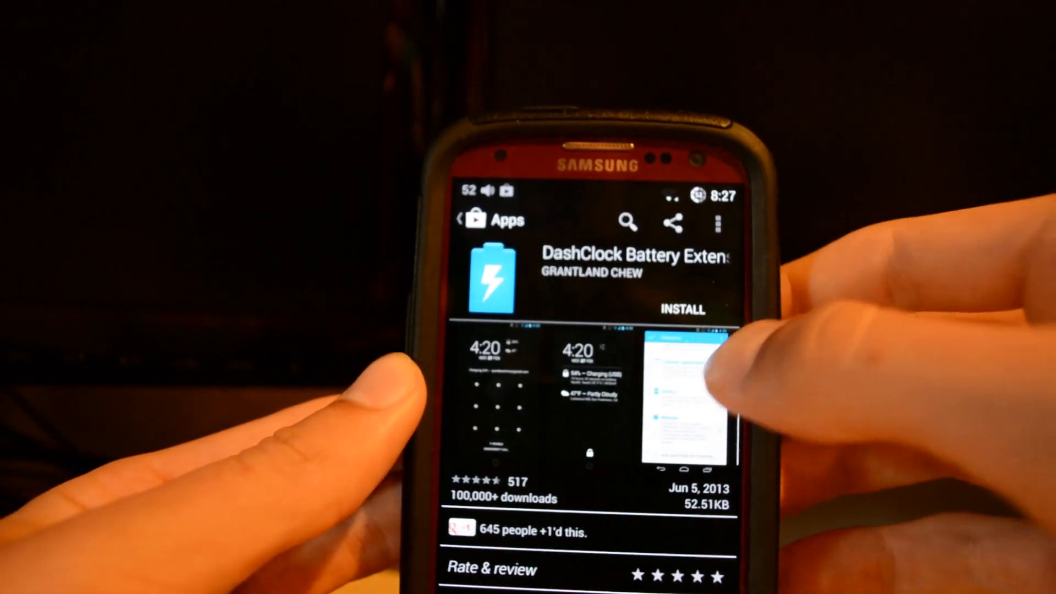
{"action": "left_click", "coordinate": [683, 309]}
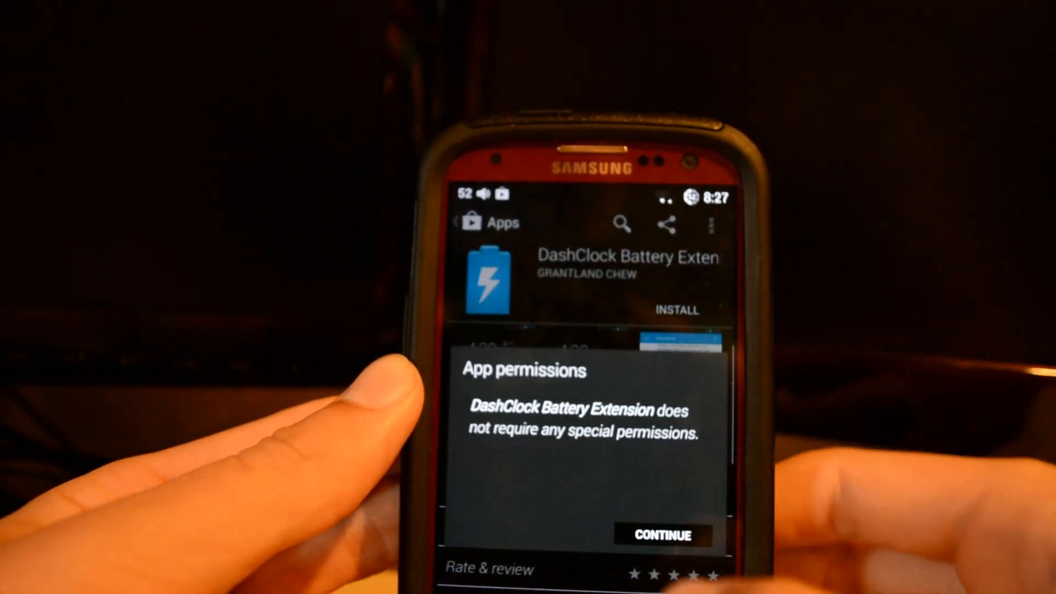
{"action": "left_click", "coordinate": [661, 534]}
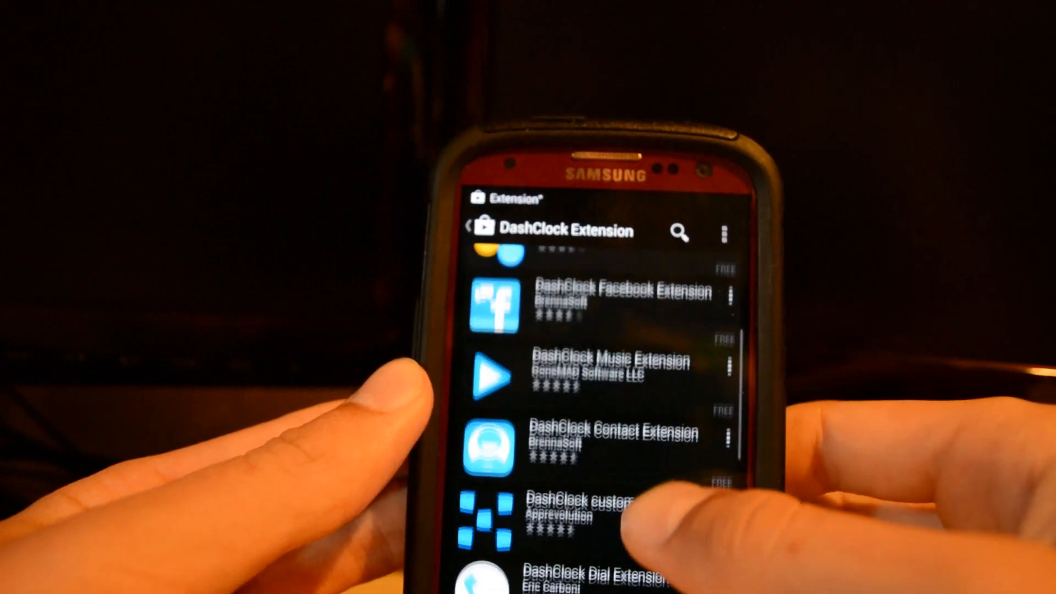
{"action": "scroll", "scroll_direction": "down", "scroll_amount": 3}
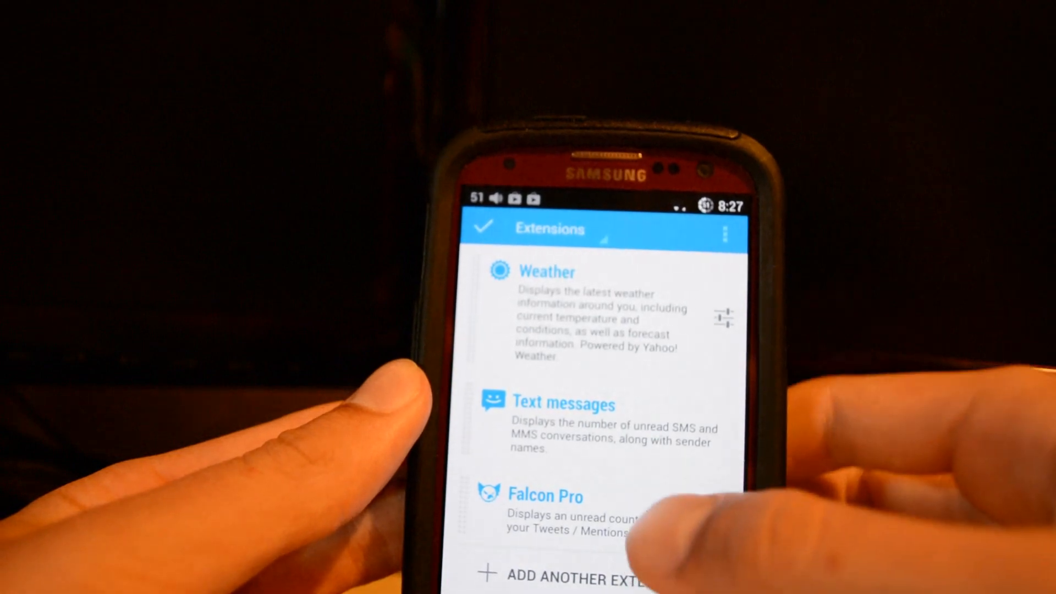
- Add the battery extension and move it to the top of the extensions list
{"action": "left_click", "coordinate": [572, 577]}
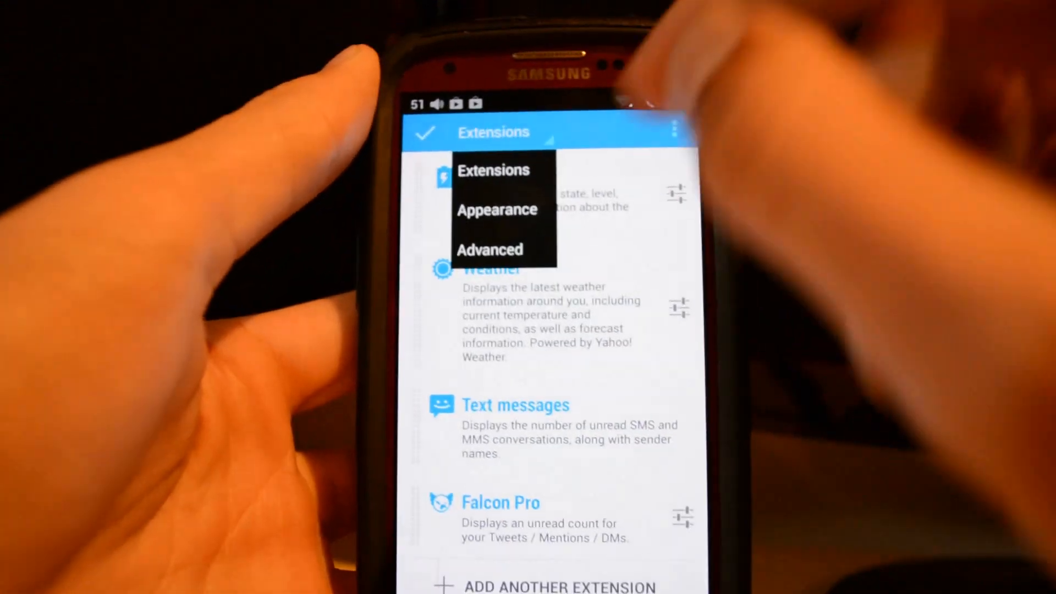
- Switch DashClock settings from Extensions to Appearance, then to Advanced
{"action": "left_click", "coordinate": [497, 210]}
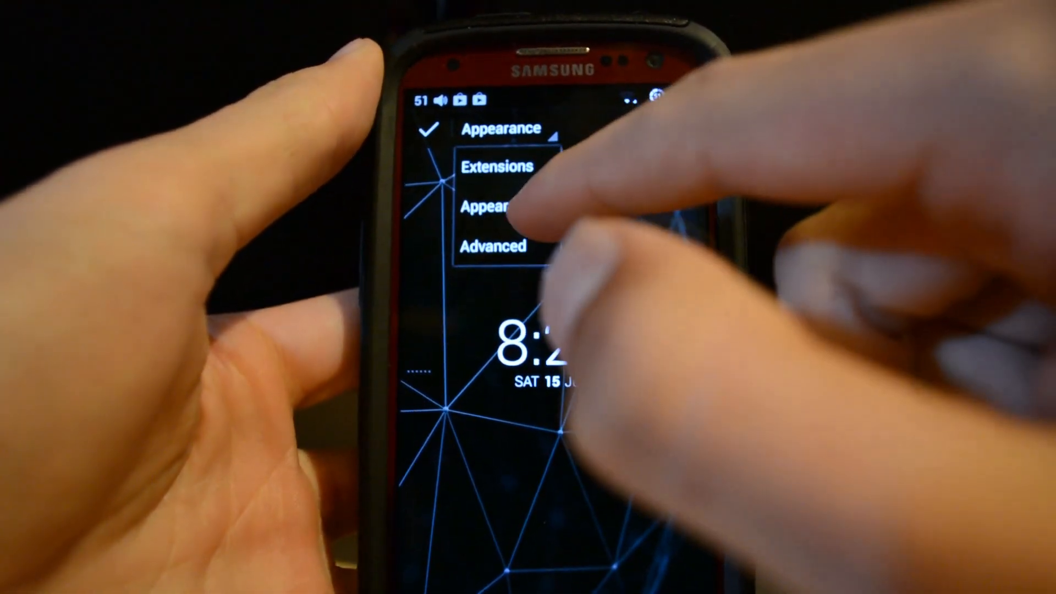
{"action": "left_click", "coordinate": [494, 244]}
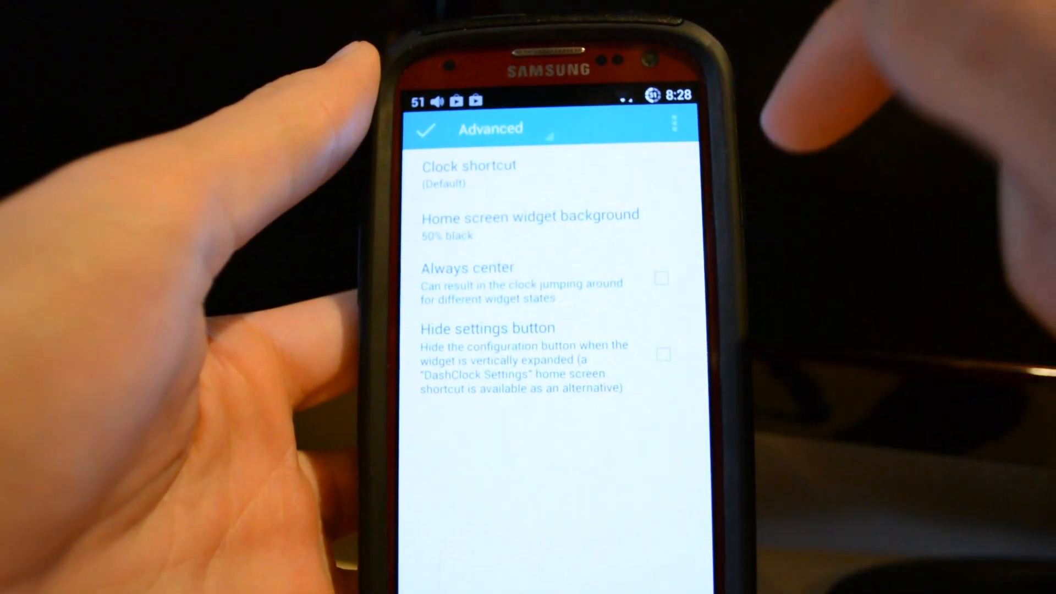